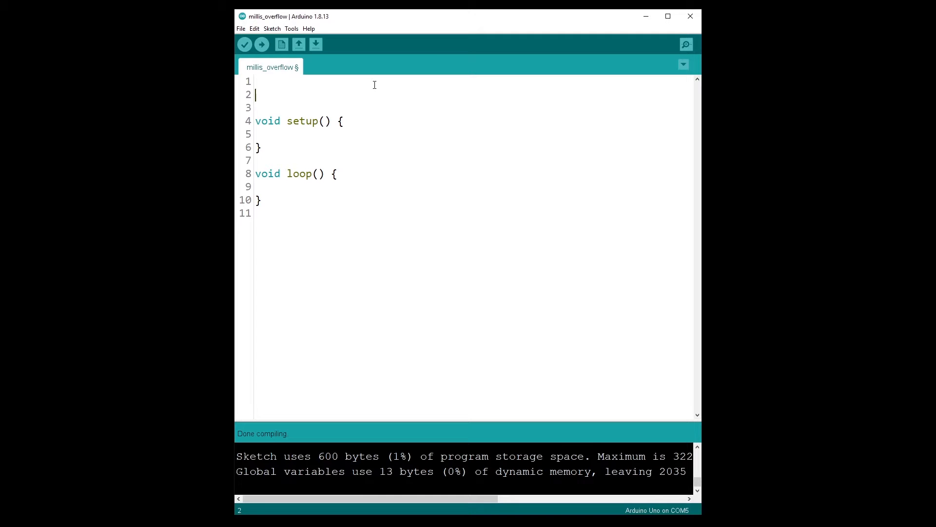
Declare 'unsigned long timeNow = micros();', replacing the initial millis call with micros.
{"action": "type", "text": "uns"}
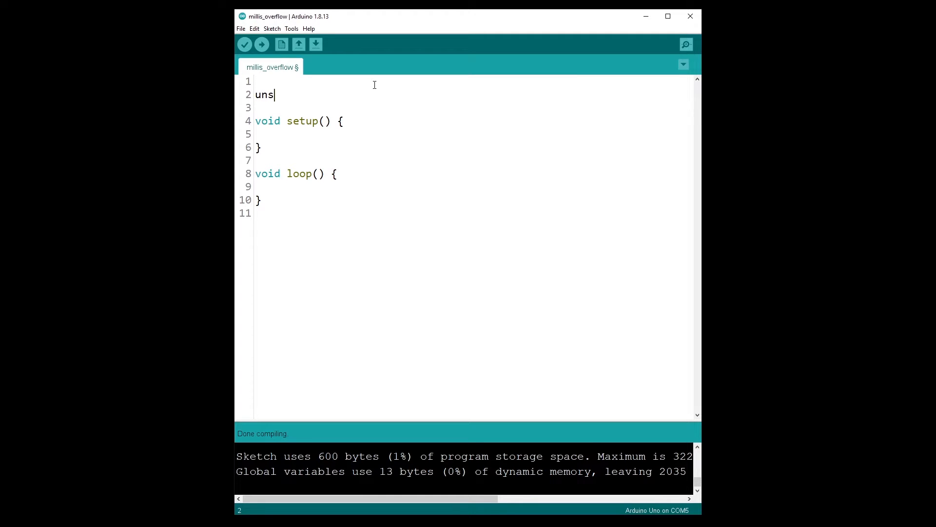
{"action": "type", "text": "igned lon"}
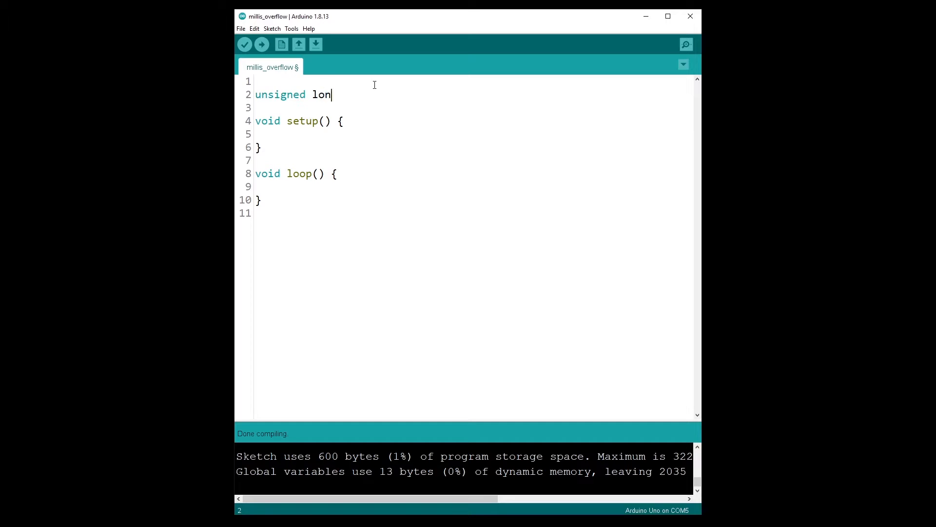
{"action": "type", "text": "g timeNow"}
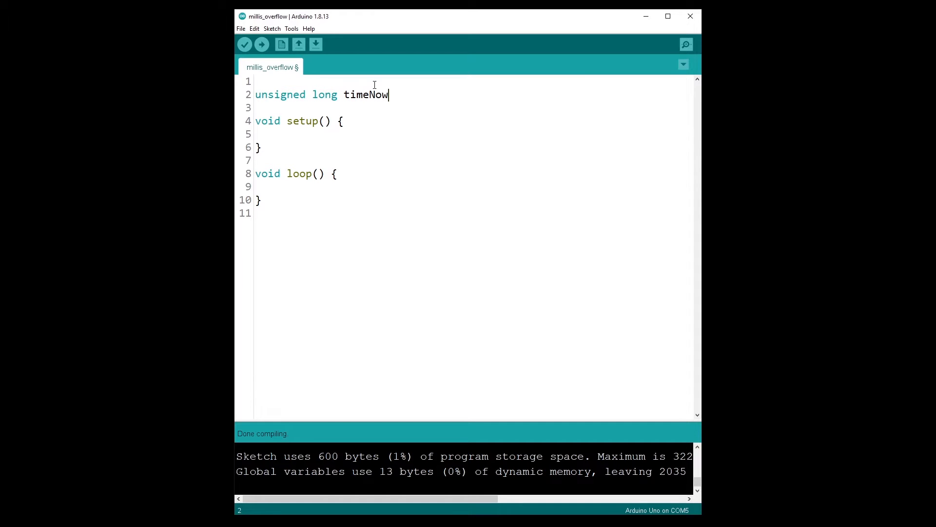
{"action": "type", "text": "= millis"}
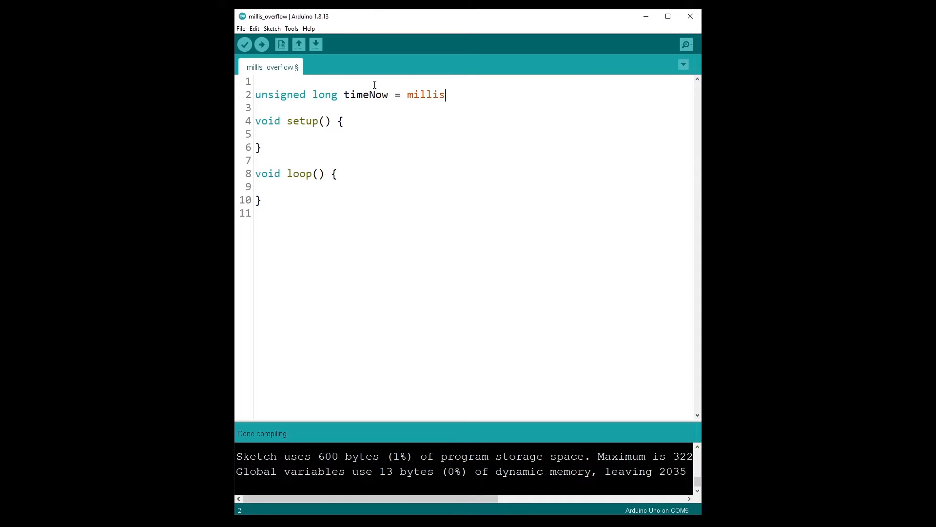
{"action": "type", "text": "();"}
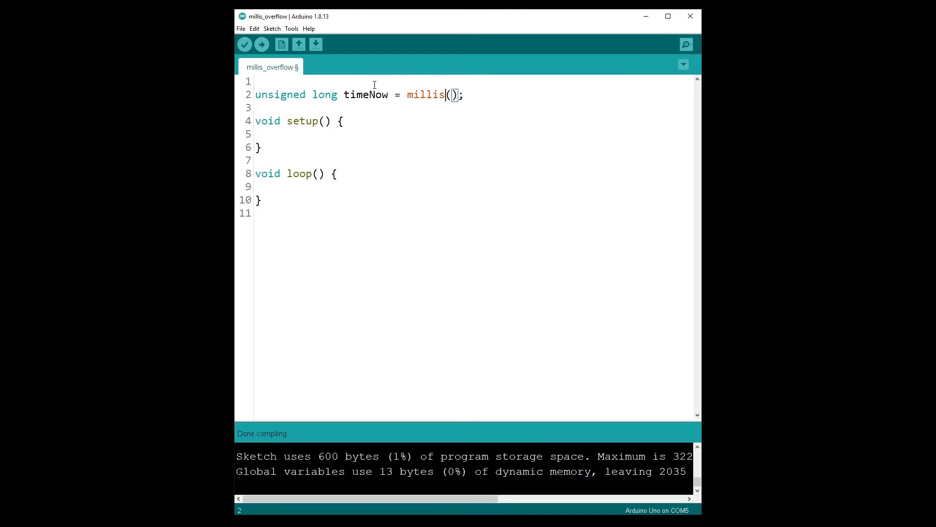
{"action": "type", "text": "micros"}
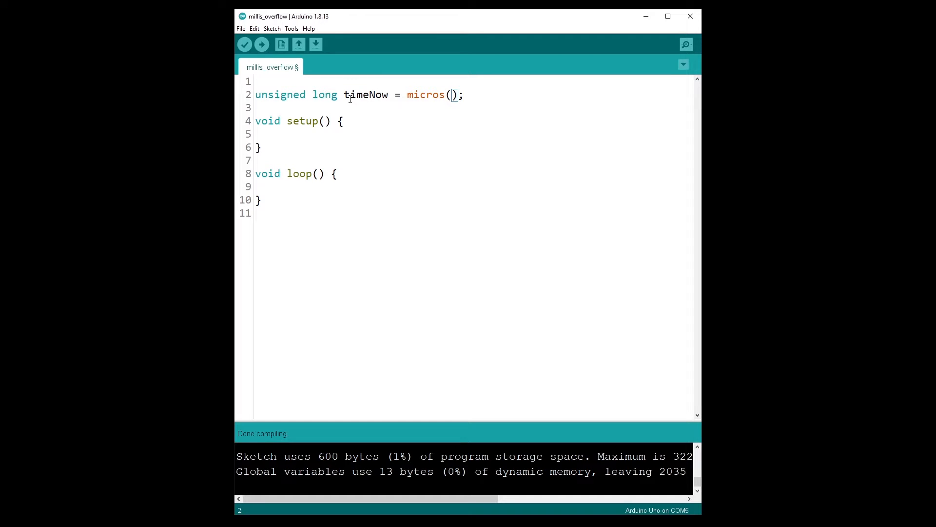
{"action": "left_click_drag", "start_coordinate": [280, 95], "coordinate": [337, 94]}
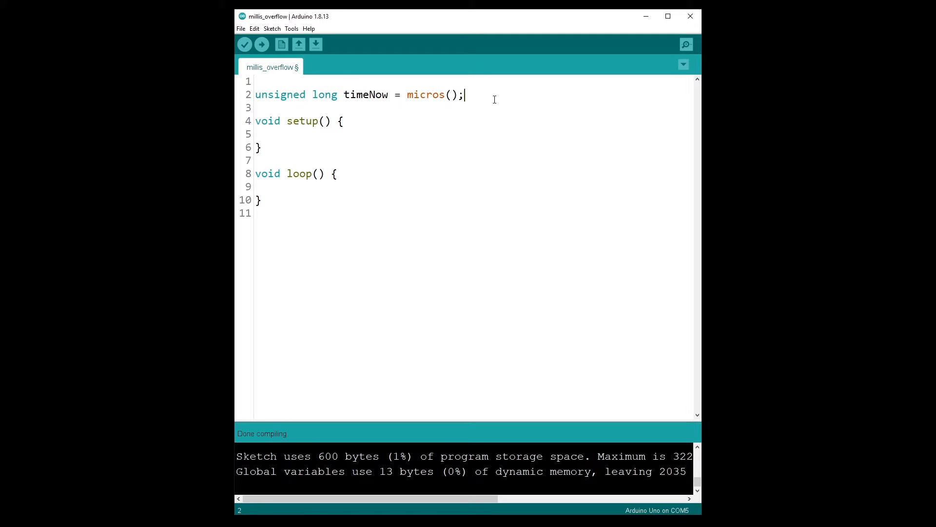
Add the trailing comment '// 0 .. 4B' noting the variable's range.
{"action": "type", "text": "//"}
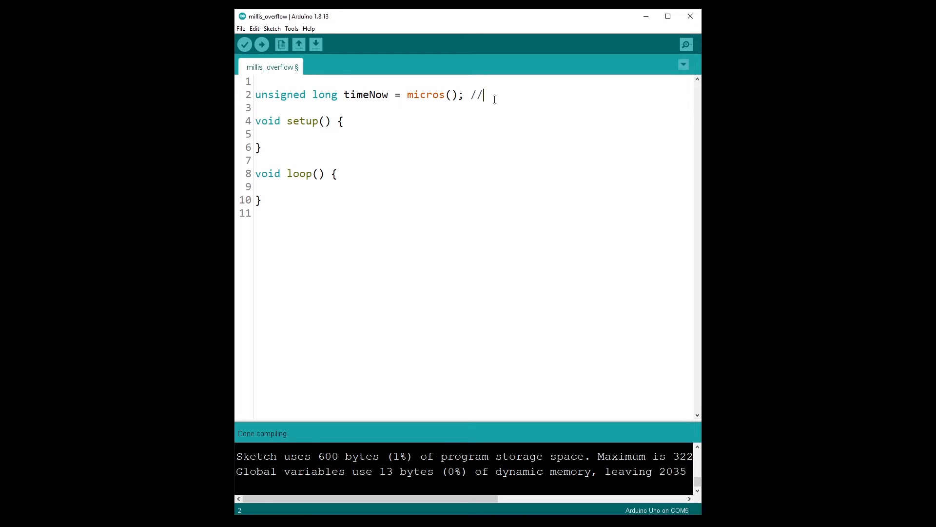
{"action": "type", "text": "0"}
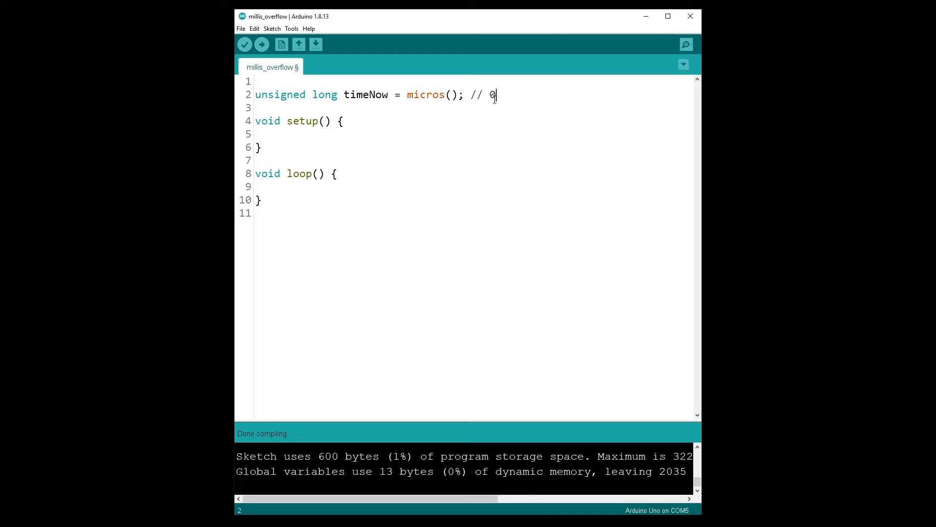
{"action": "type", "text": ".."}
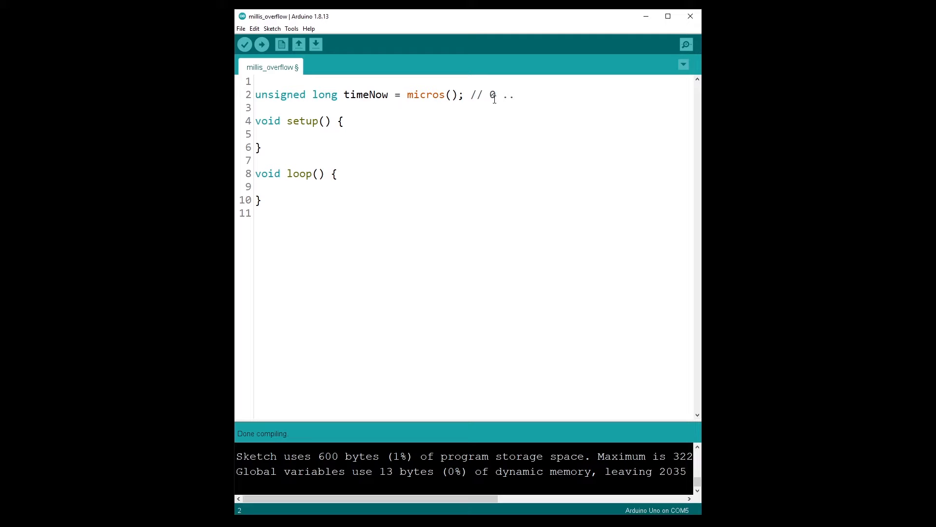
{"action": "type", "text": "4B"}
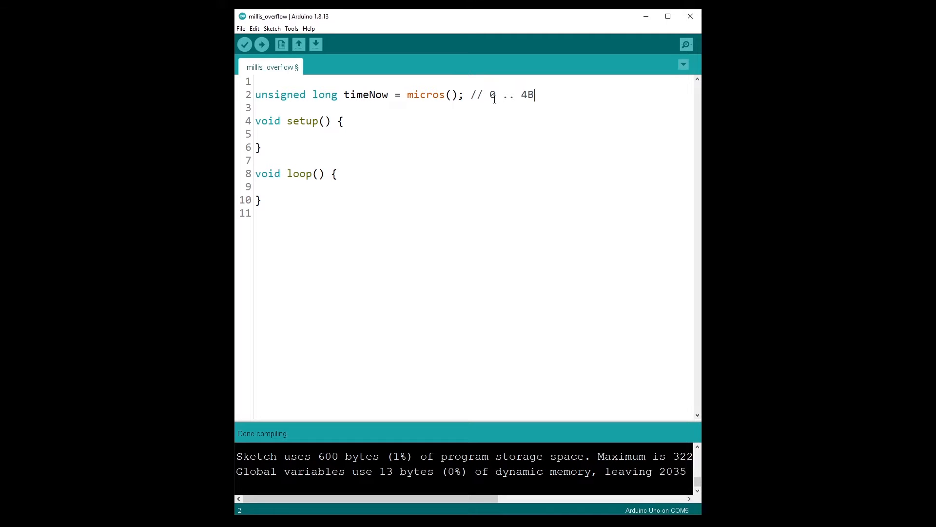
{"action": "left_click", "coordinate": [488, 94]}
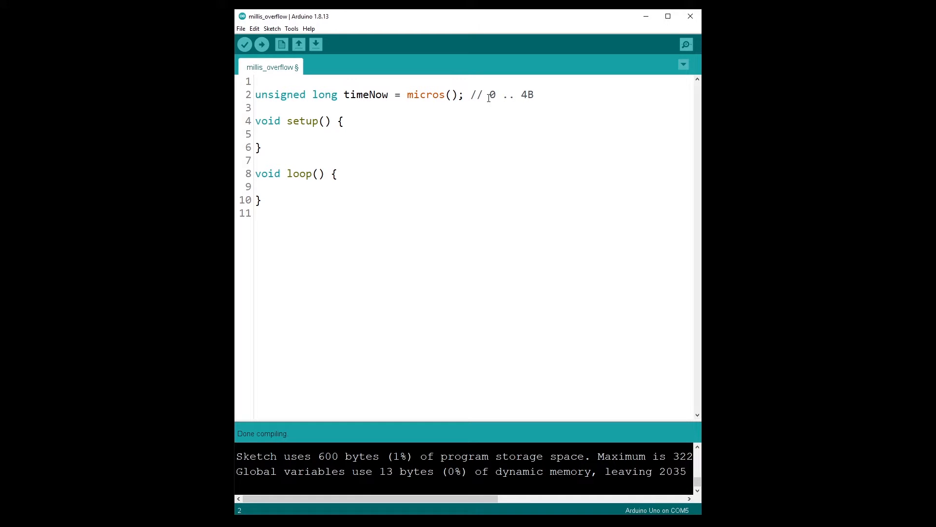
{"action": "mouse_move", "coordinate": [531, 99]}
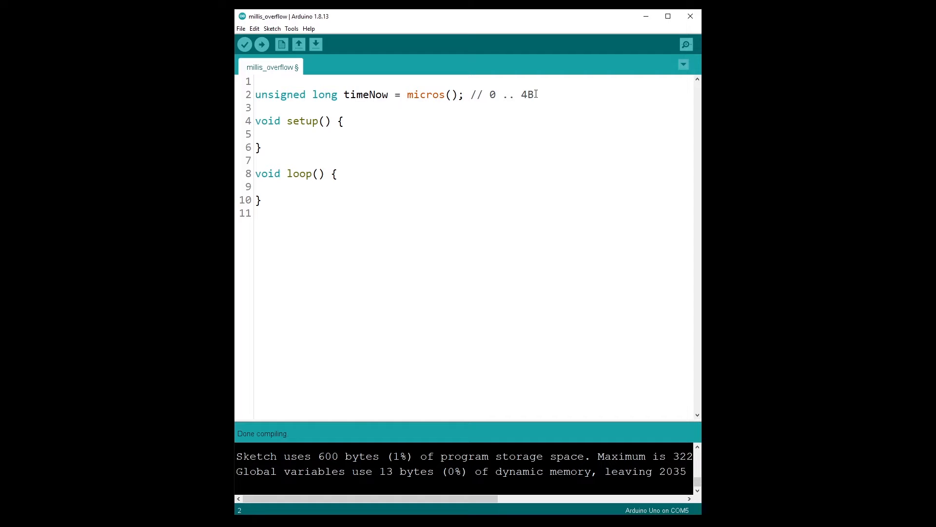
{"action": "left_click", "coordinate": [495, 95]}
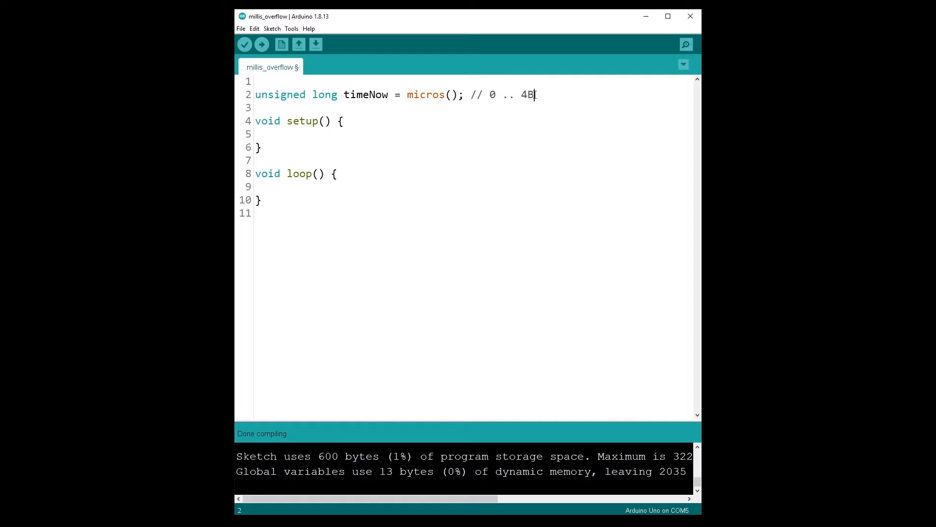
{"action": "mouse_move", "coordinate": [475, 107]}
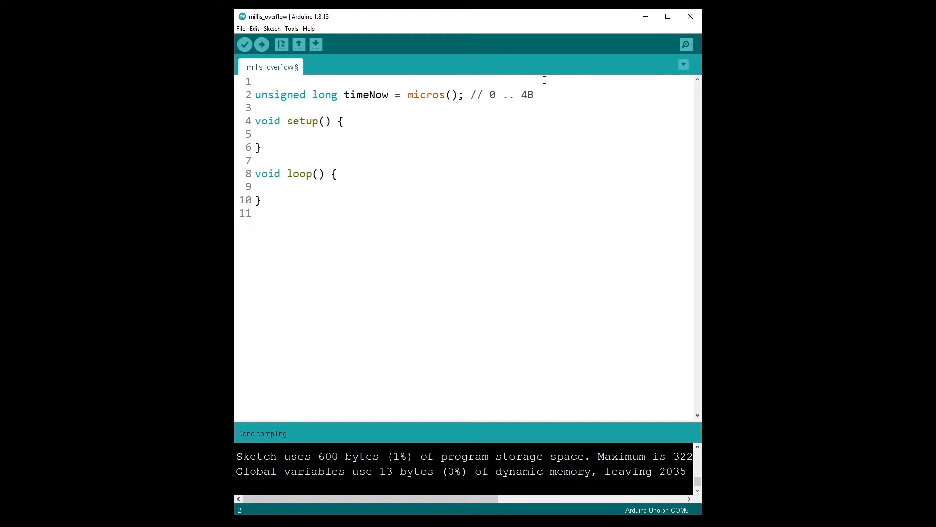
{"action": "left_click", "coordinate": [490, 95]}
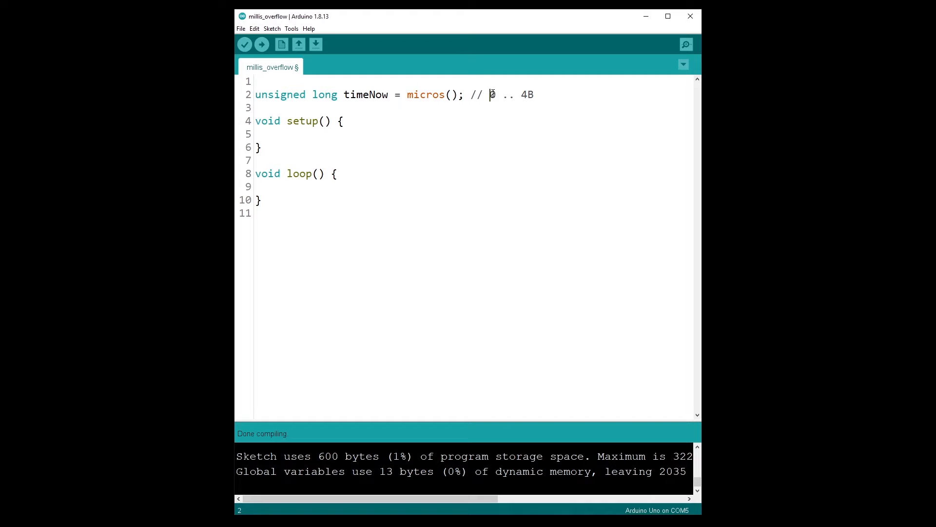
{"action": "double_click", "coordinate": [426, 94]}
{"action": "type", "text": "// millis ->"}
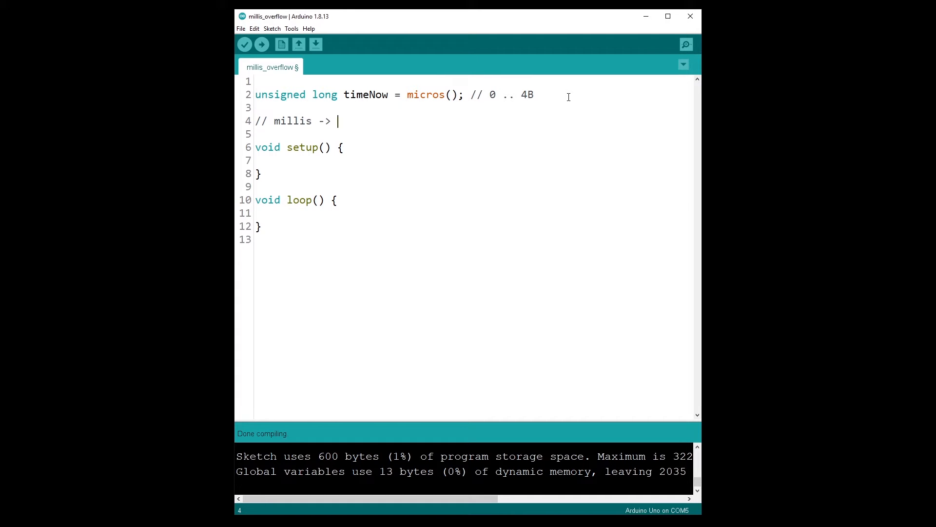
Write comments '// millis -> 49 days' and '// micros -> 71 minutes' on two lines.
{"action": "type", "text": "49"}
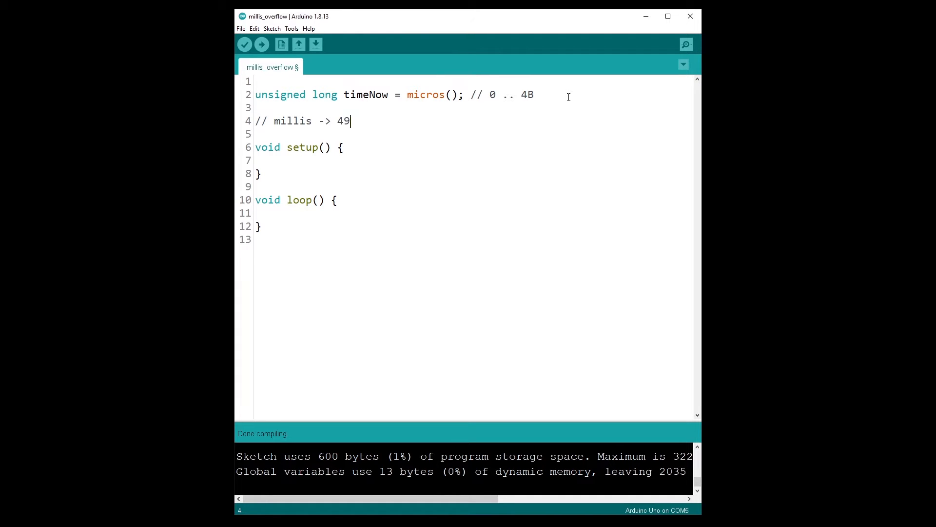
{"action": "type", "text": "days"}
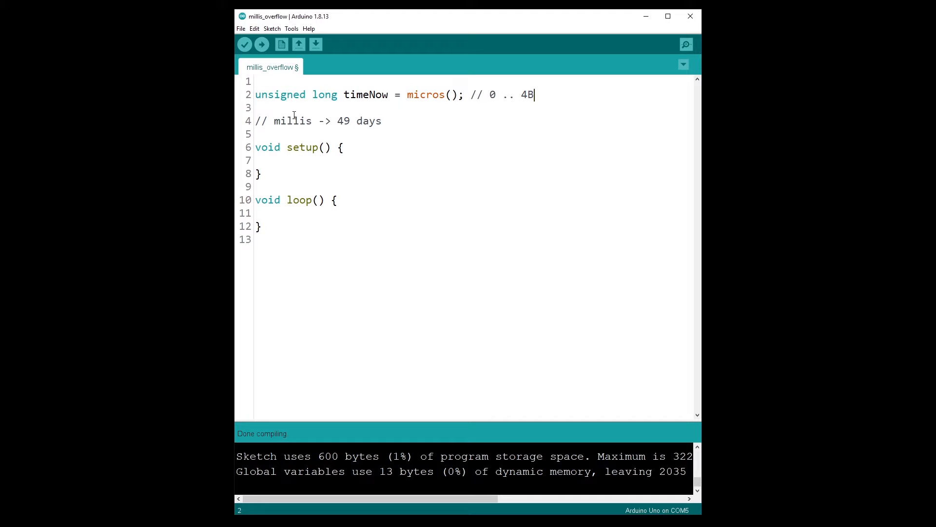
{"action": "key", "text": "enter"}
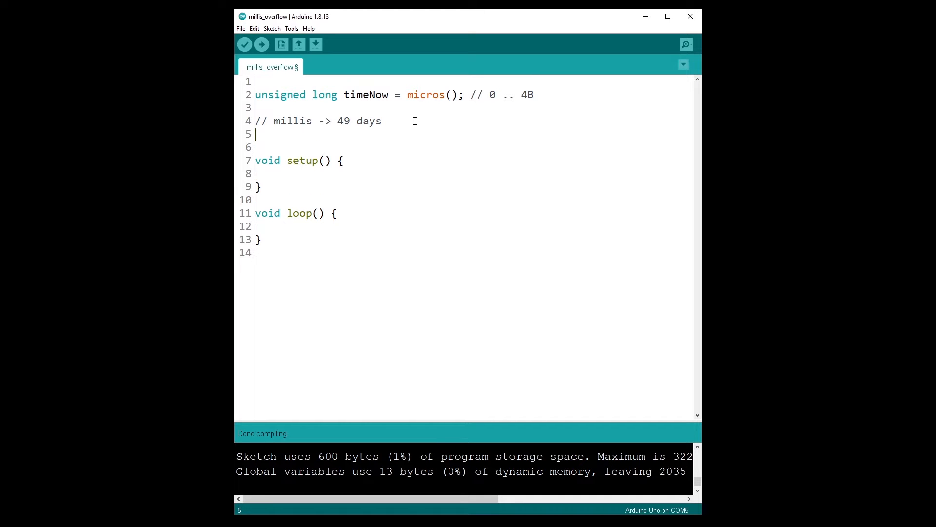
{"action": "type", "text": "// micros ->"}
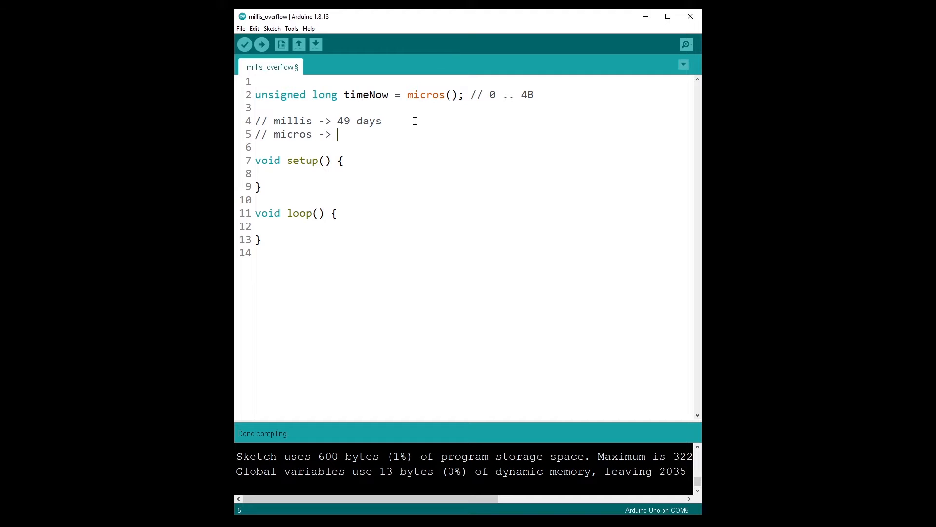
{"action": "type", "text": "71 minutes"}
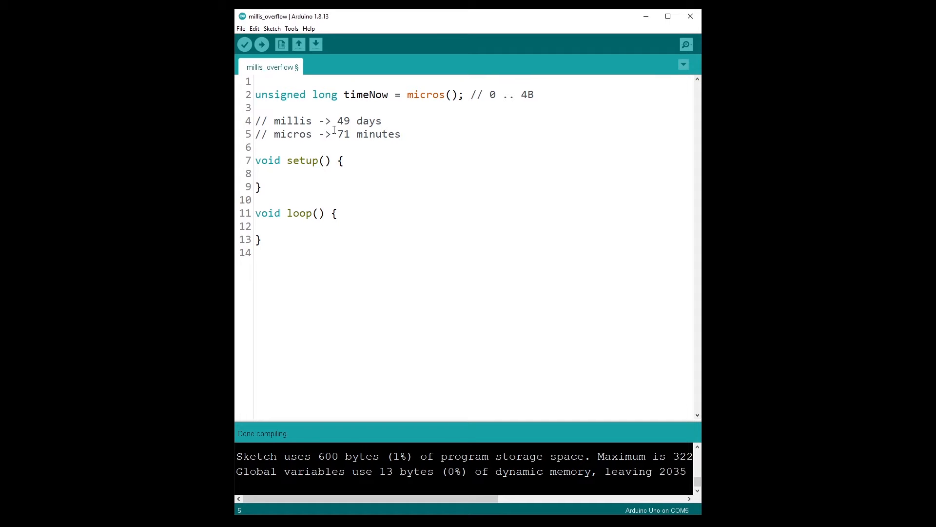
{"action": "double_click", "coordinate": [342, 134]}
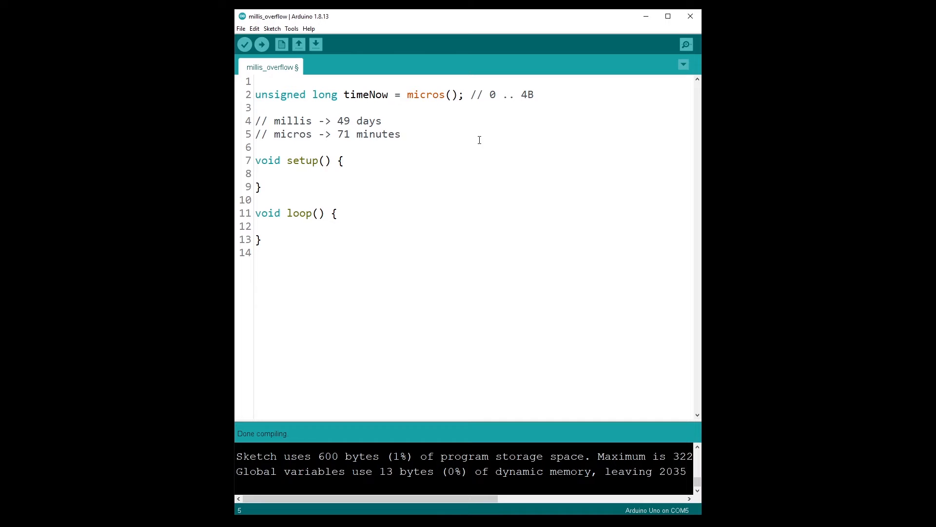
{"action": "left_click", "coordinate": [402, 133]}
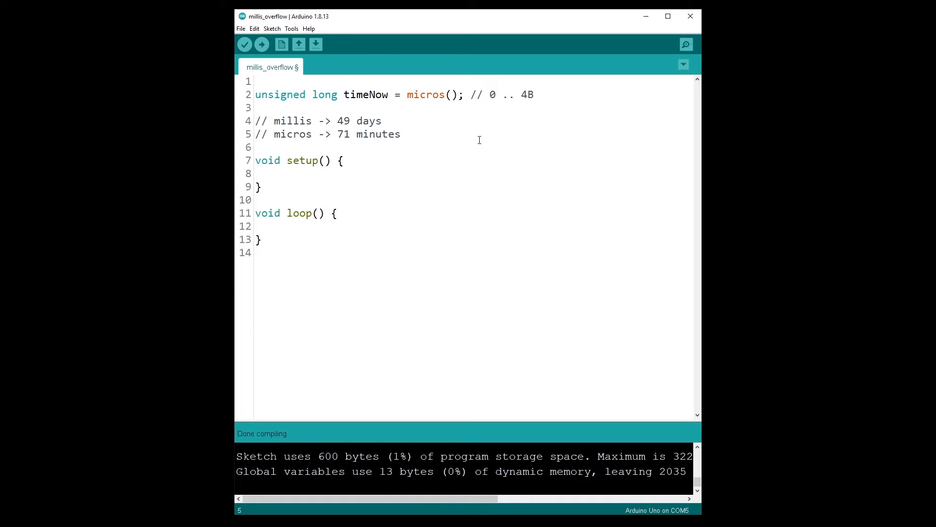
{"action": "left_click", "coordinate": [403, 134]}
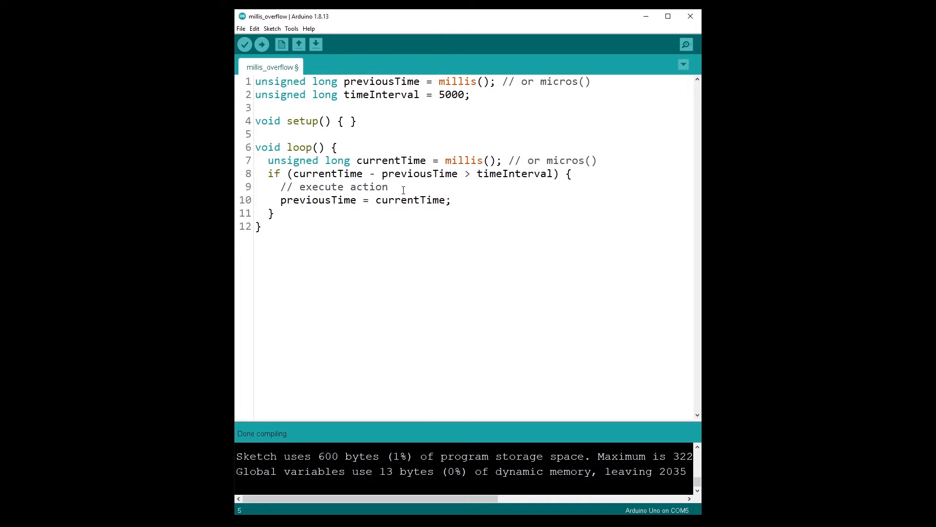
{"action": "double_click", "coordinate": [444, 95]}
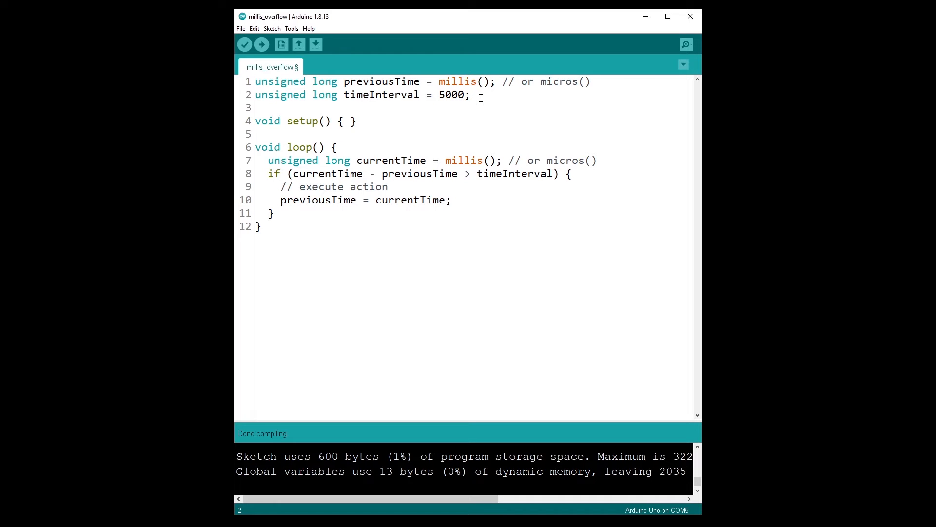
{"action": "double_click", "coordinate": [381, 82]}
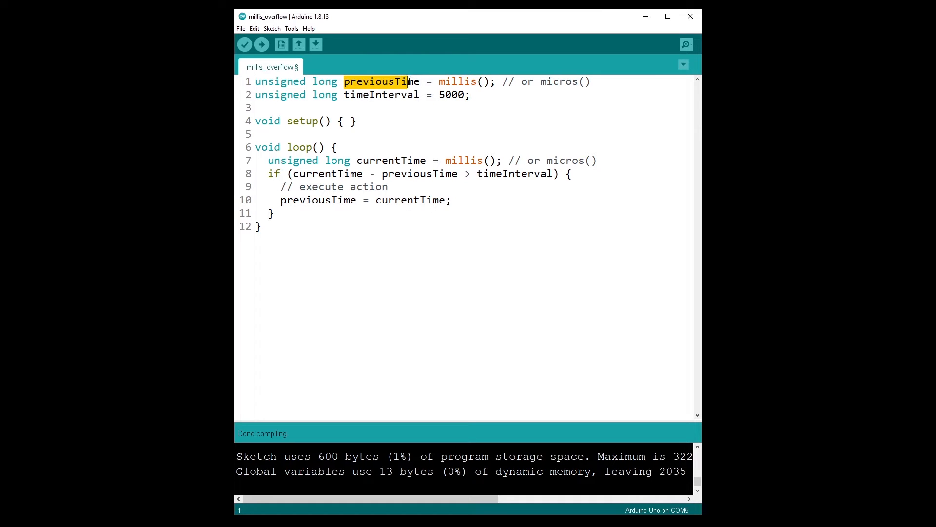
{"action": "left_click", "coordinate": [421, 81]}
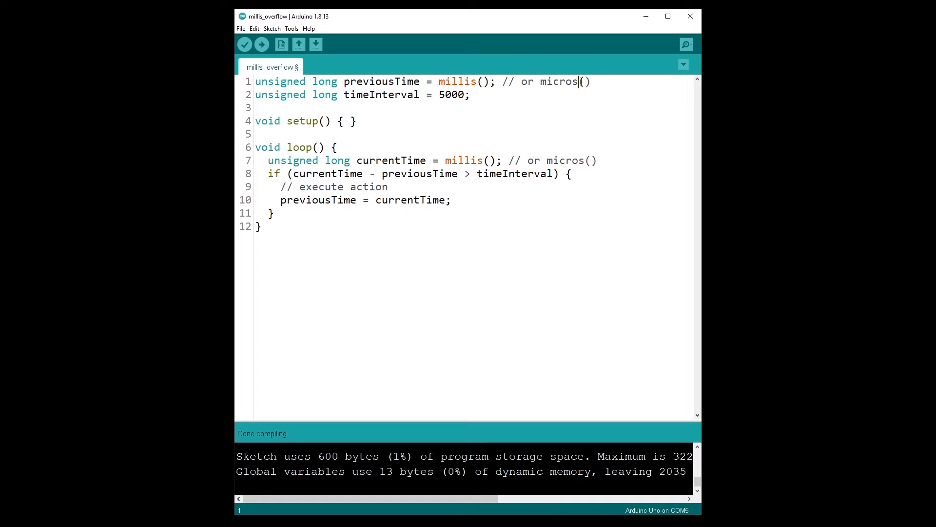
{"action": "double_click", "coordinate": [374, 94]}
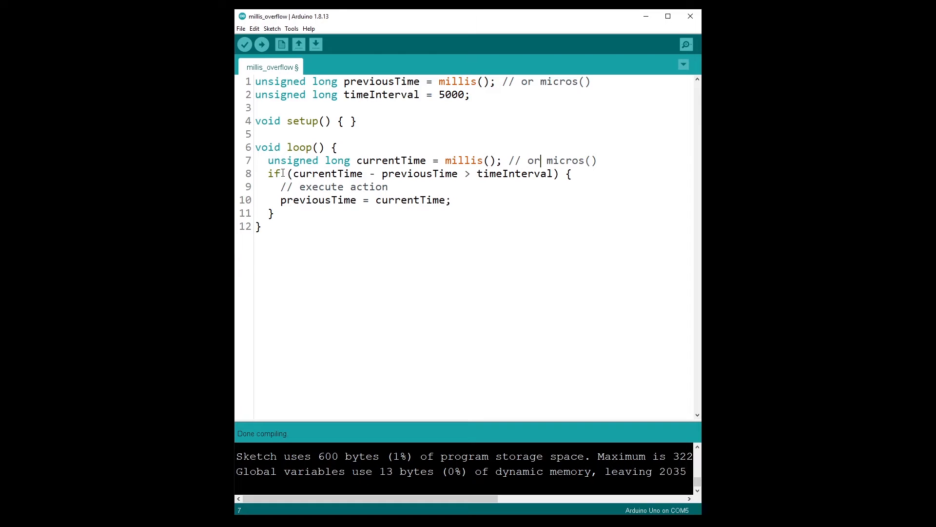
{"action": "double_click", "coordinate": [299, 174]}
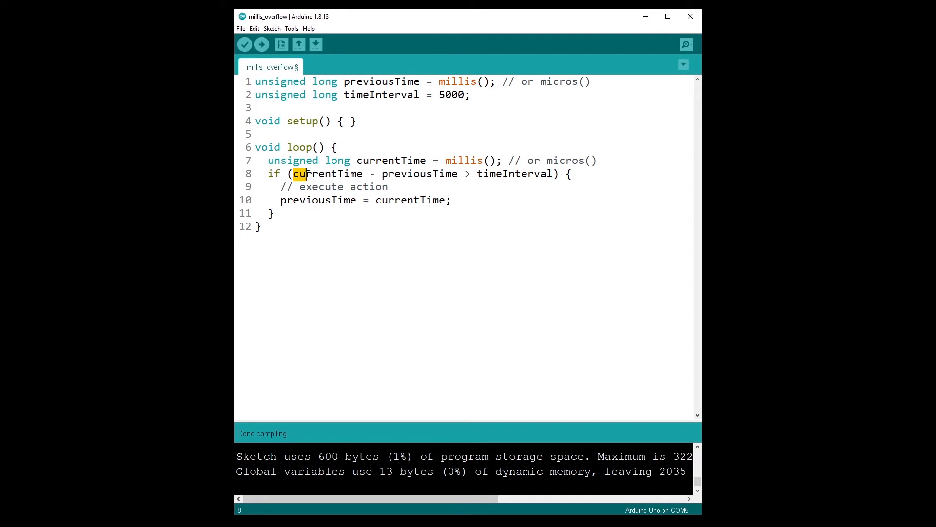
{"action": "double_click", "coordinate": [328, 173]}
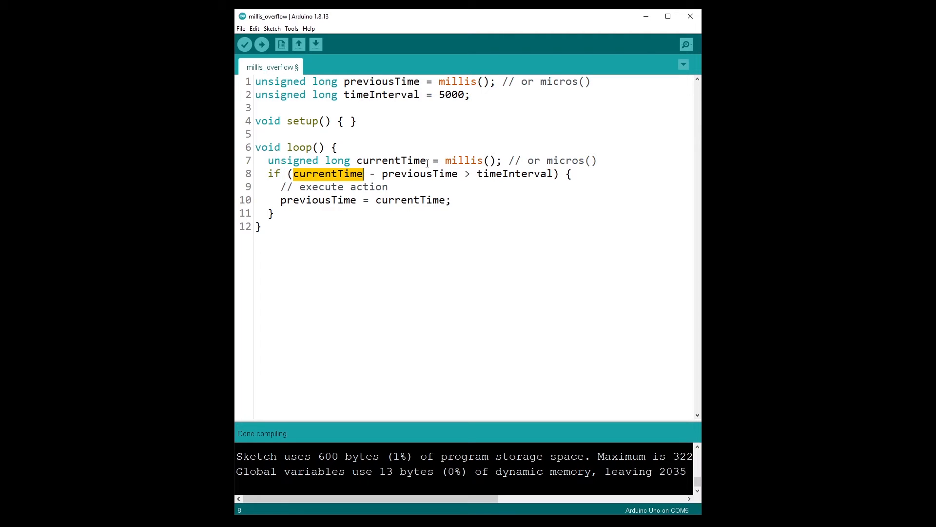
{"action": "mouse_move", "coordinate": [460, 188]}
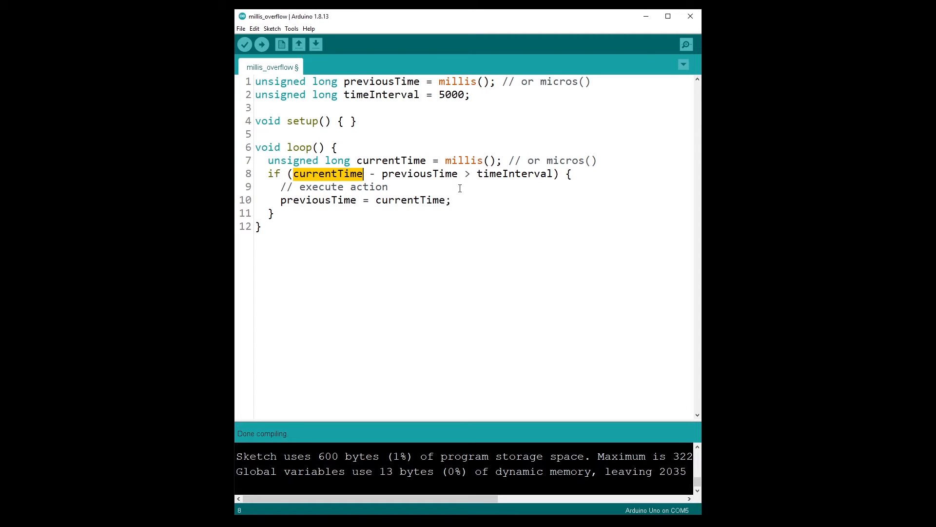
{"action": "left_click_drag", "start_coordinate": [363, 173], "coordinate": [458, 174]}
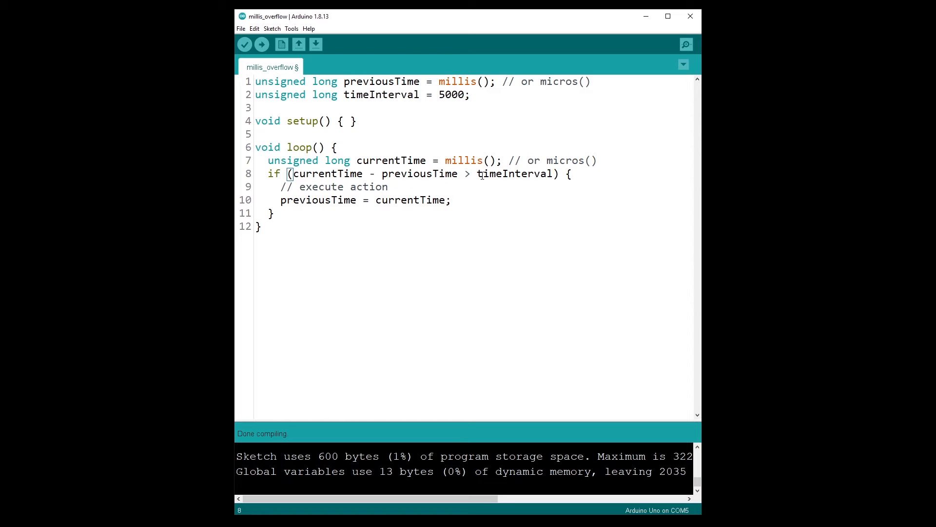
{"action": "double_click", "coordinate": [515, 174]}
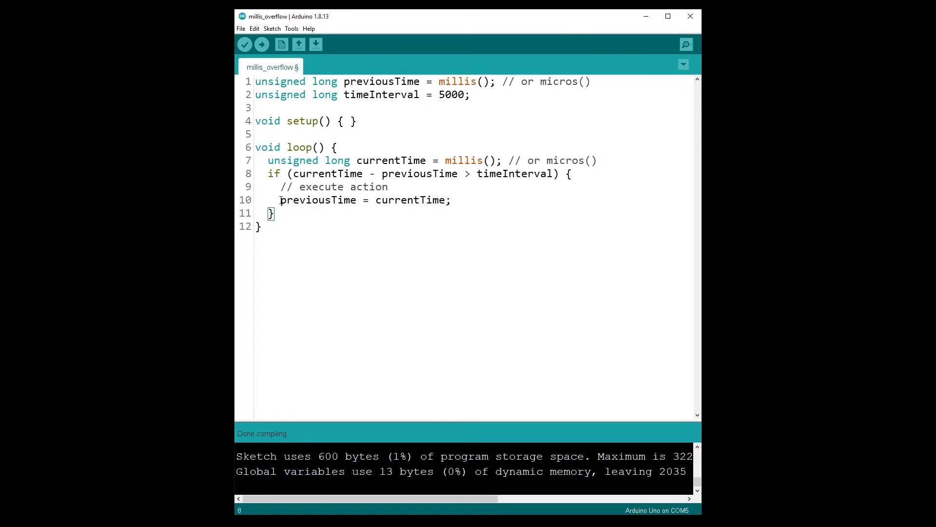
{"action": "double_click", "coordinate": [317, 200]}
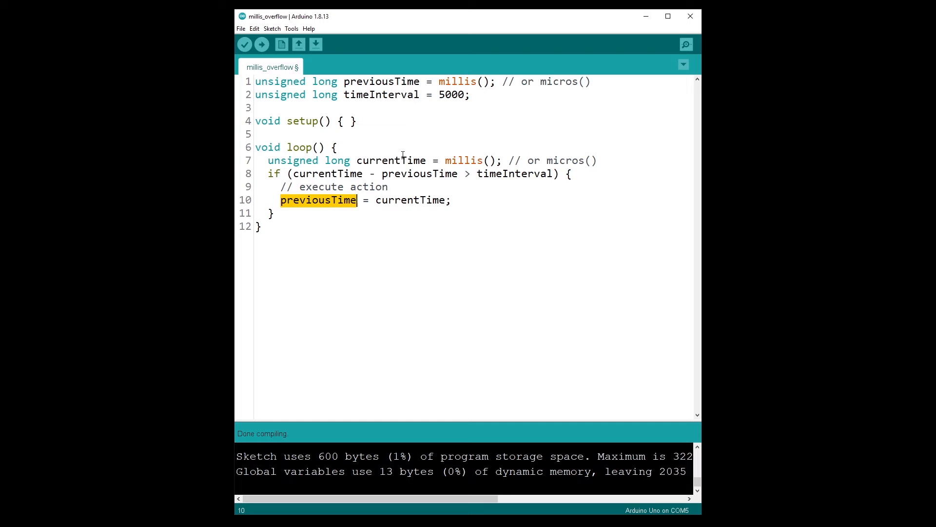
{"action": "mouse_move", "coordinate": [412, 186]}
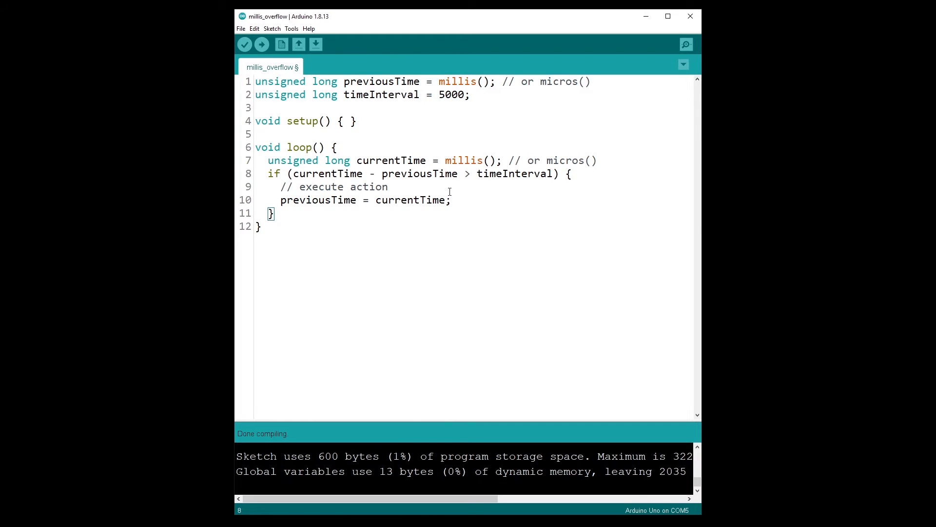
{"action": "mouse_move", "coordinate": [450, 191]}
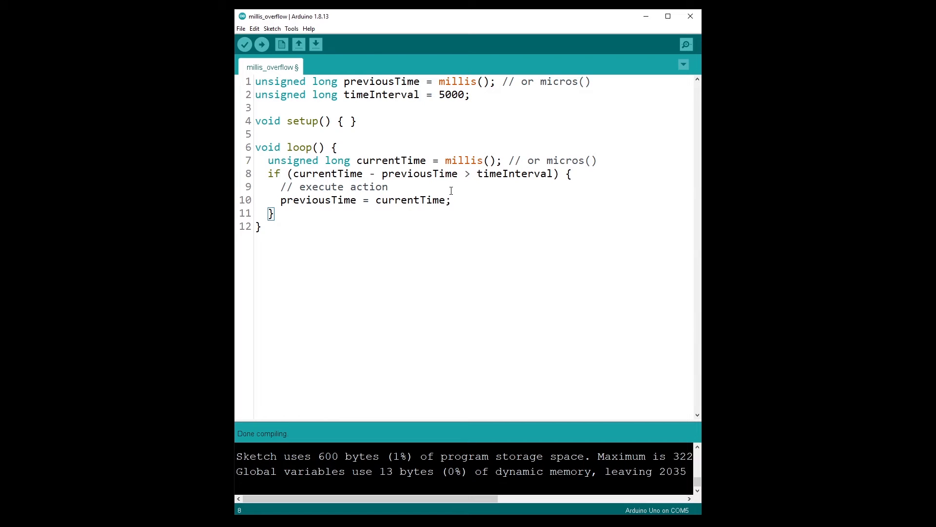
{"action": "mouse_move", "coordinate": [475, 173]}
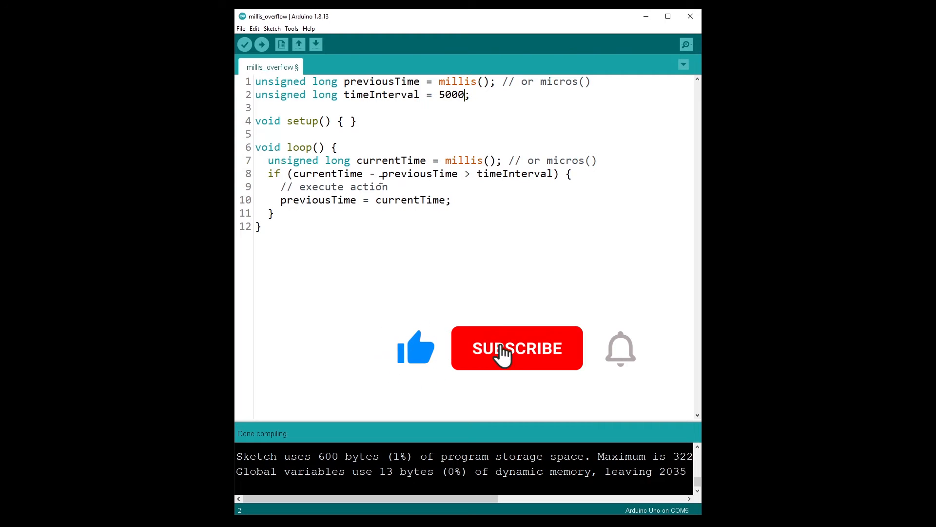
{"action": "left_click", "coordinate": [517, 348]}
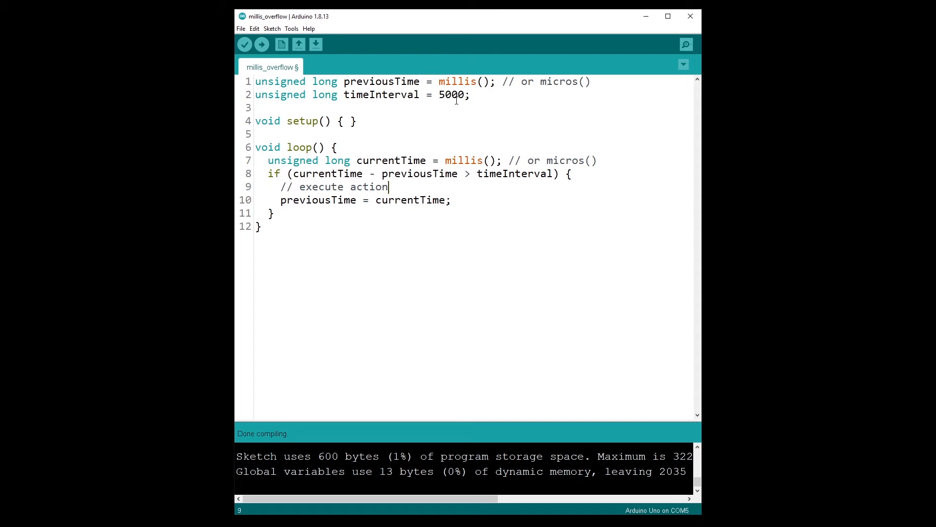
{"action": "left_click", "coordinate": [484, 82]}
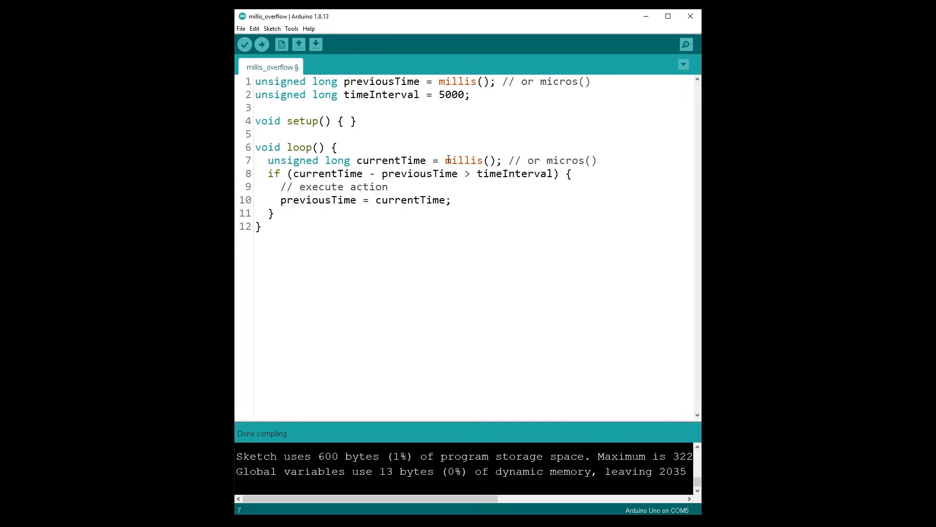
{"action": "mouse_move", "coordinate": [491, 164]}
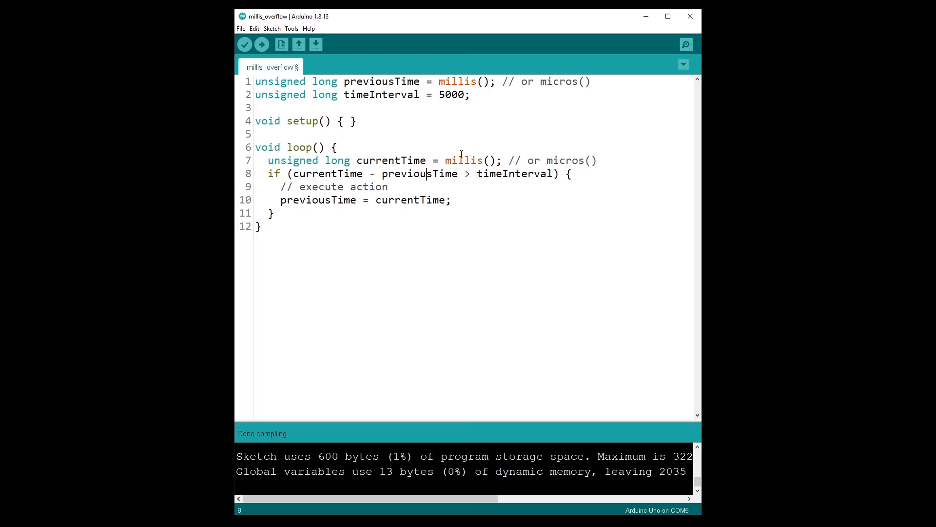
{"action": "double_click", "coordinate": [447, 160]}
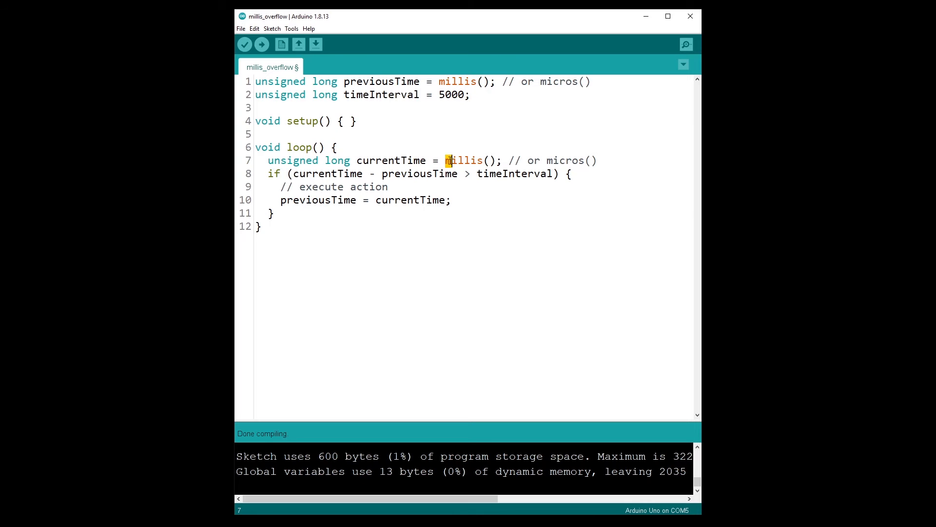
{"action": "double_click", "coordinate": [468, 160]}
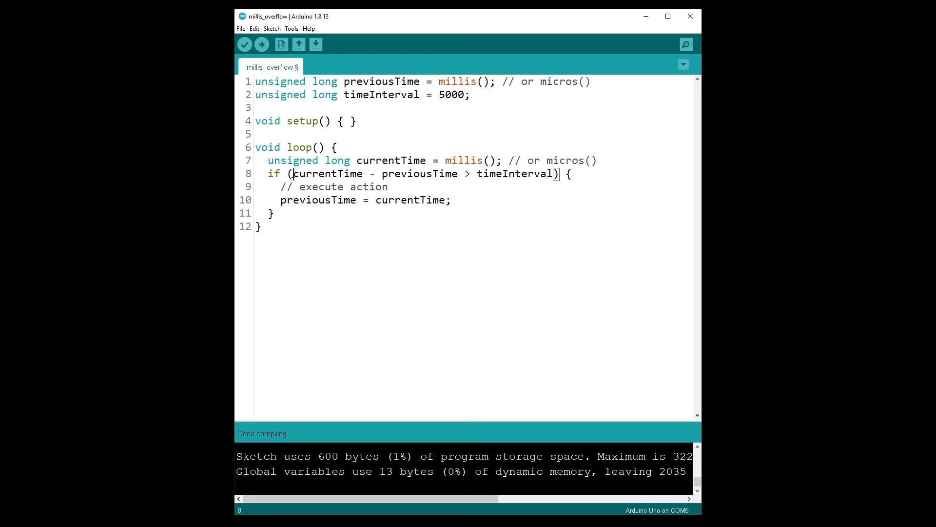
{"action": "double_click", "coordinate": [328, 173]}
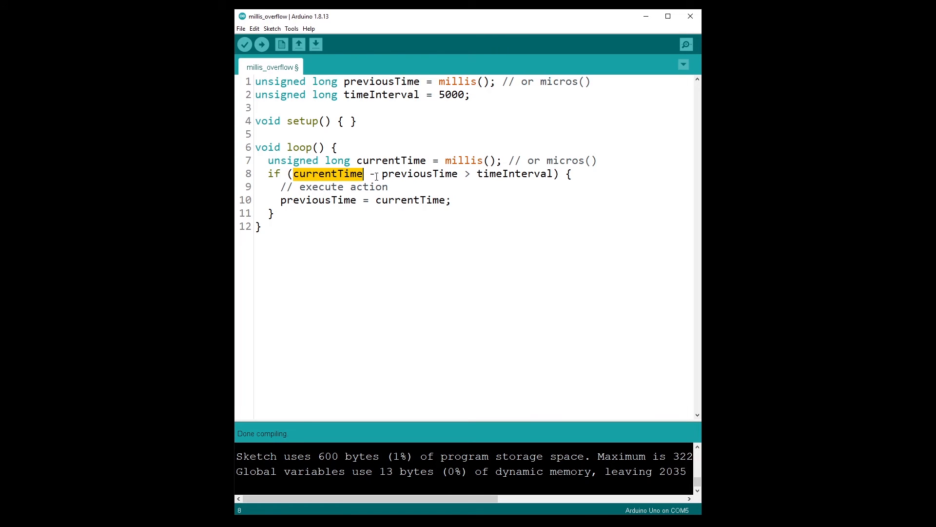
{"action": "double_click", "coordinate": [421, 174]}
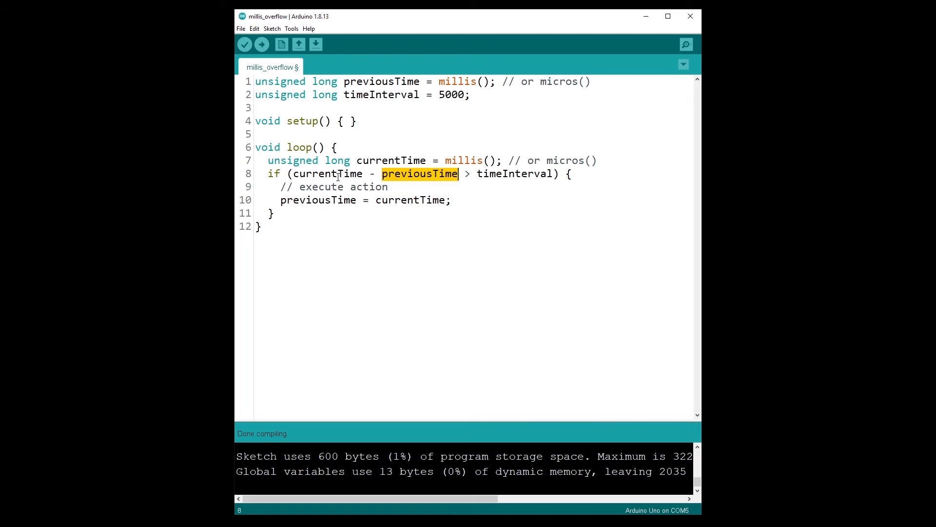
{"action": "double_click", "coordinate": [328, 174]}
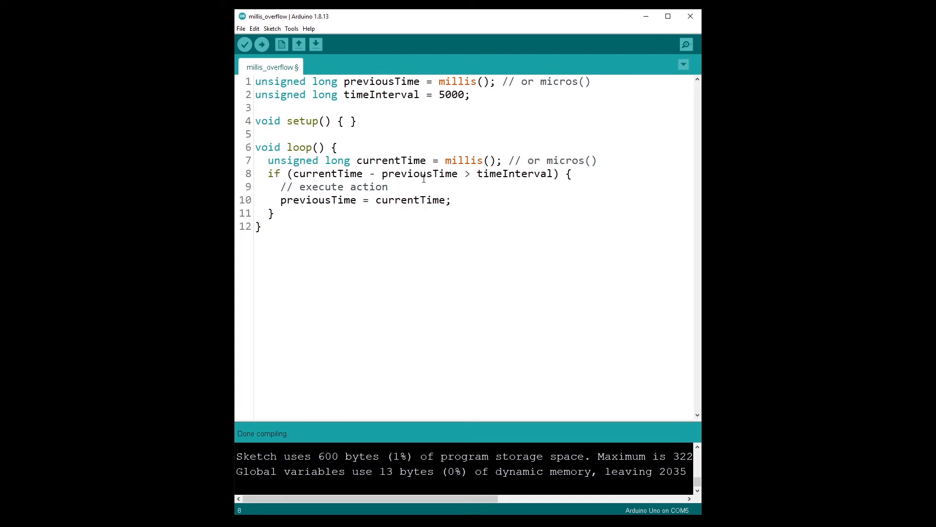
{"action": "left_click", "coordinate": [421, 174]}
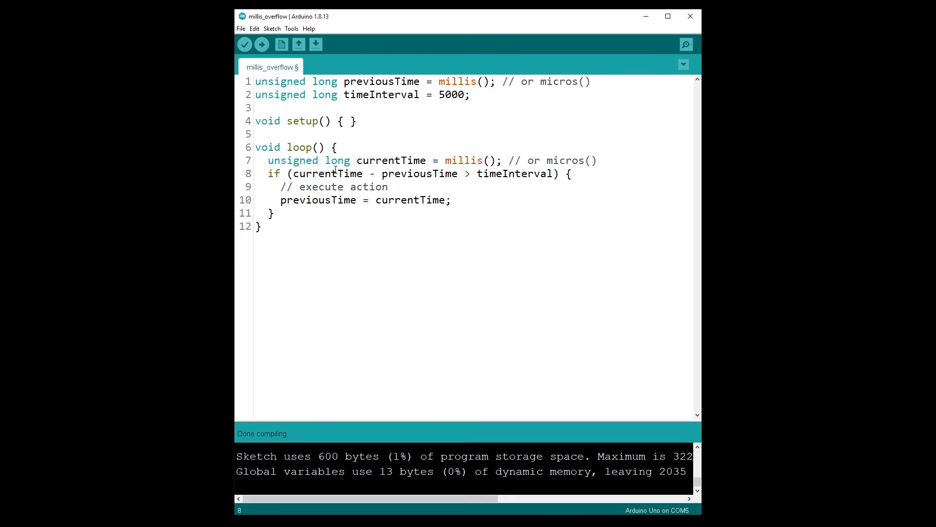
{"action": "mouse_move", "coordinate": [346, 183]}
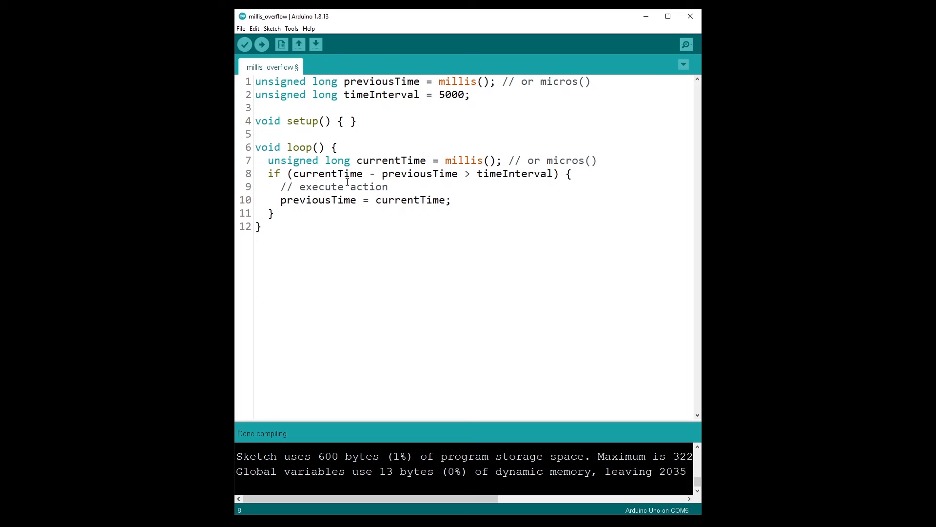
{"action": "mouse_move", "coordinate": [422, 186]}
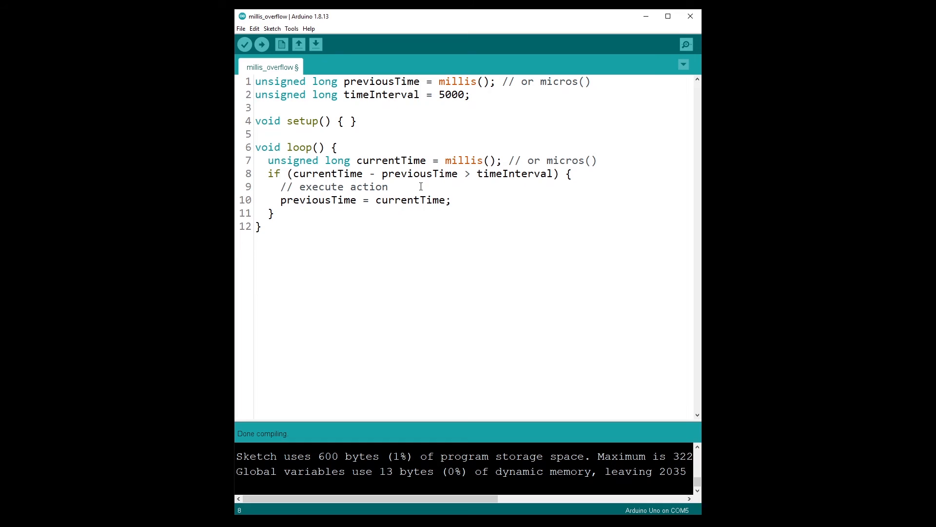
{"action": "left_click_drag", "start_coordinate": [293, 174], "coordinate": [427, 174]}
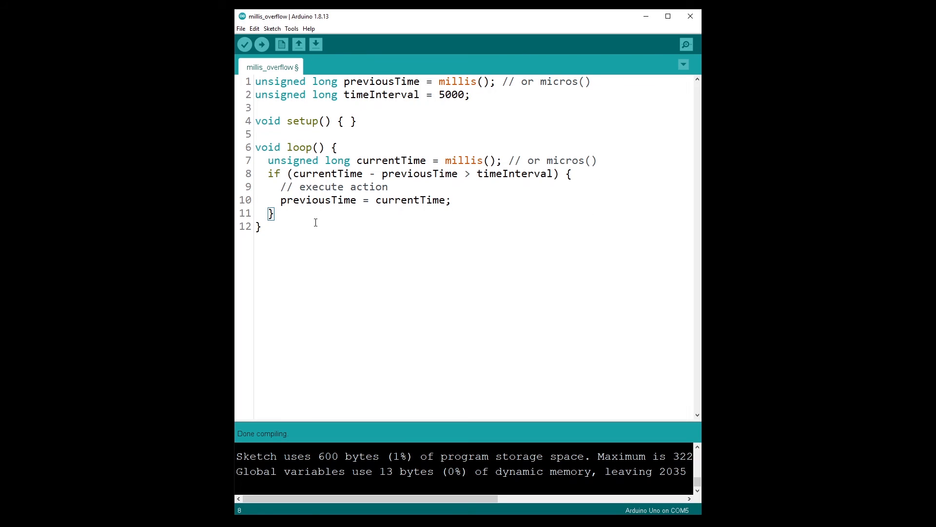
{"action": "mouse_move", "coordinate": [284, 200]}
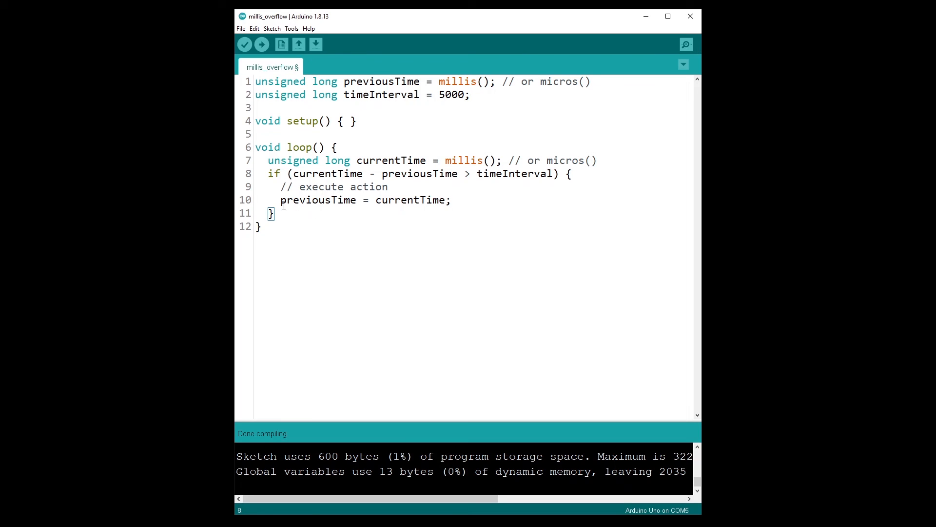
{"action": "double_click", "coordinate": [318, 200]}
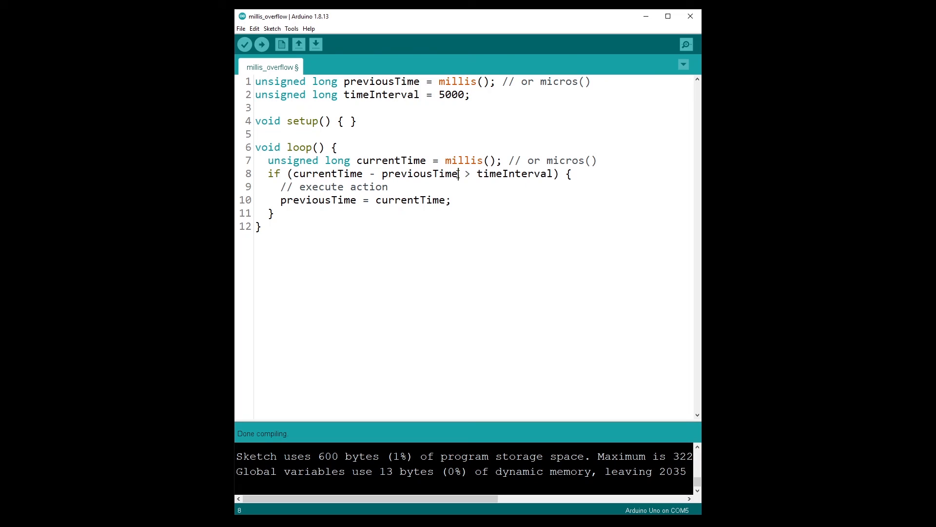
{"action": "mouse_move", "coordinate": [462, 173]}
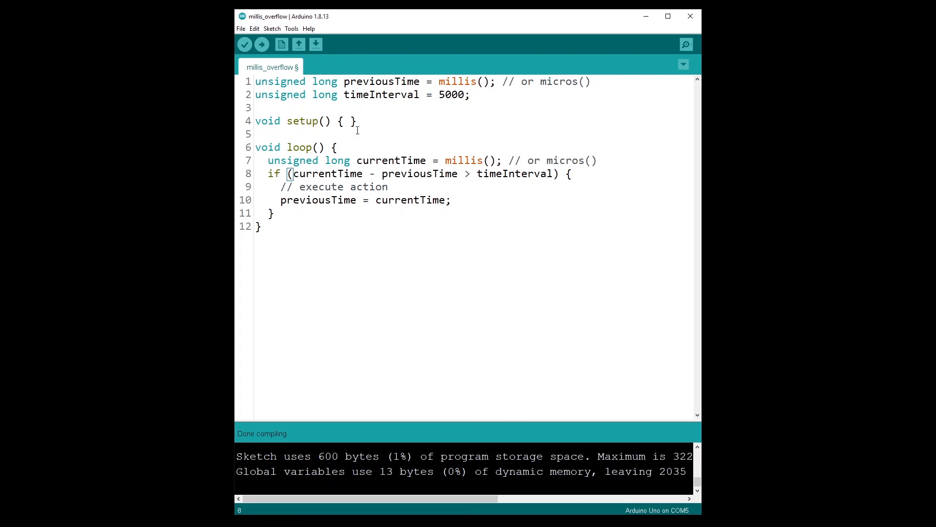
{"action": "mouse_move", "coordinate": [426, 106]}
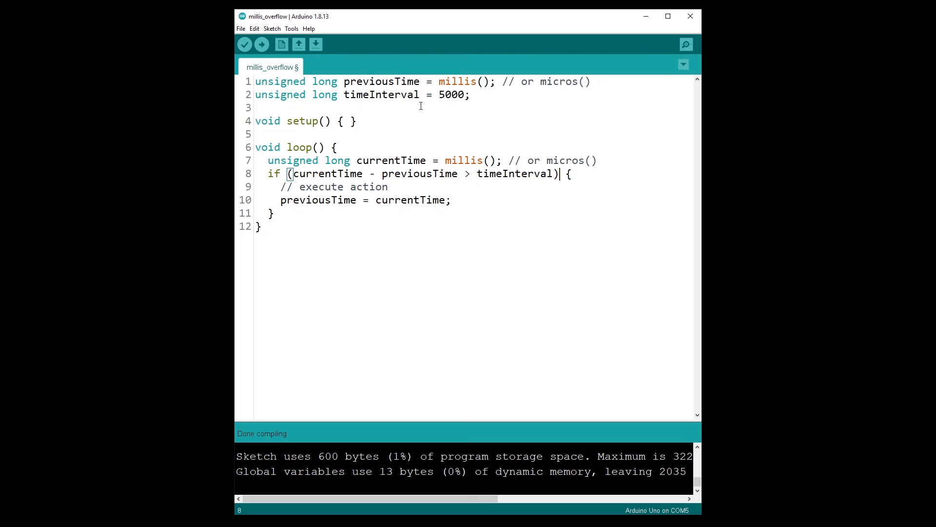
{"action": "mouse_move", "coordinate": [499, 160]}
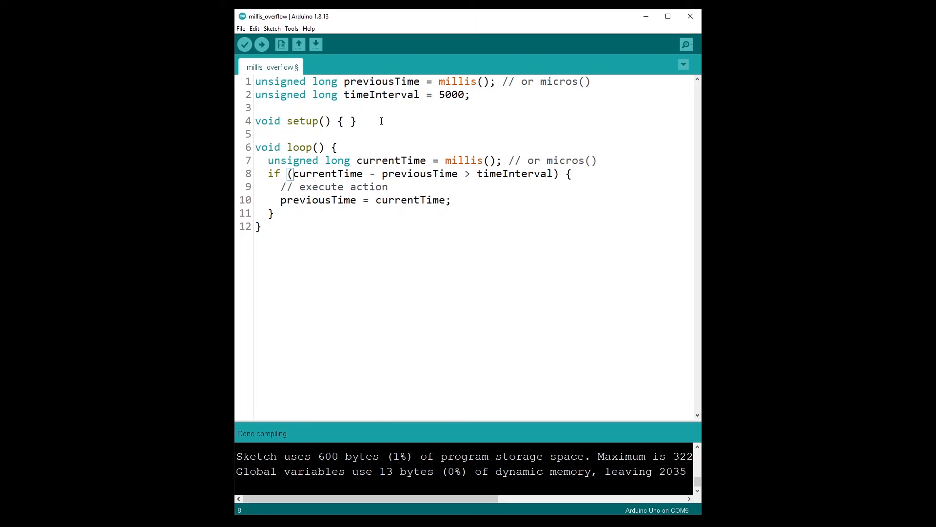
{"action": "mouse_move", "coordinate": [455, 116]}
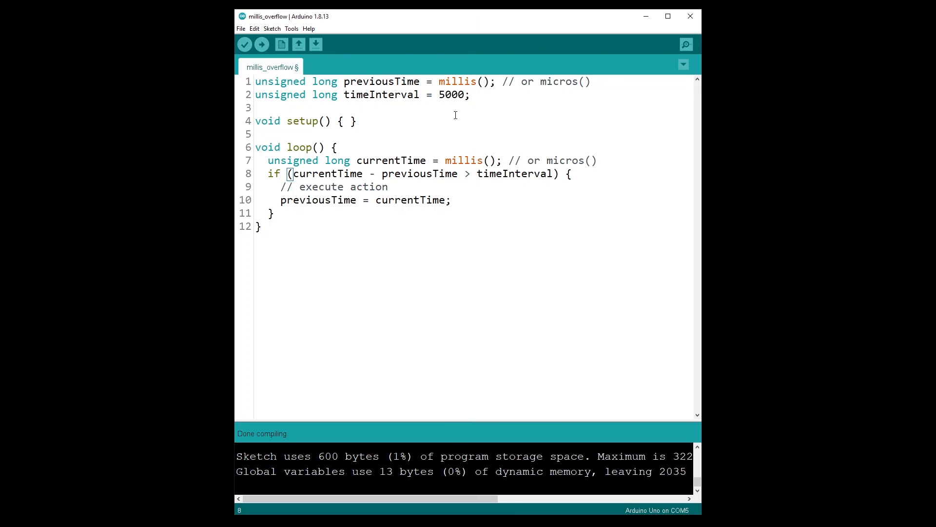
{"action": "mouse_move", "coordinate": [492, 127]}
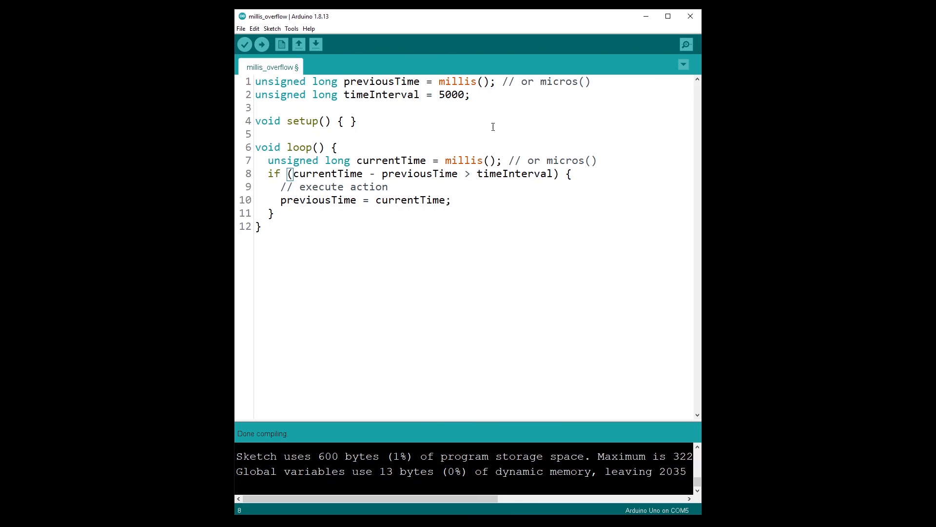
{"action": "mouse_move", "coordinate": [507, 160]}
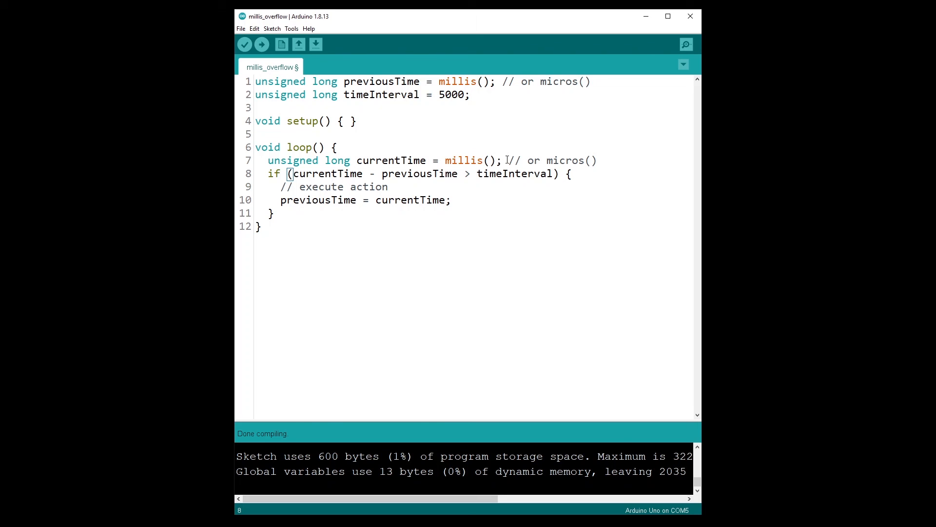
{"action": "mouse_move", "coordinate": [450, 136]}
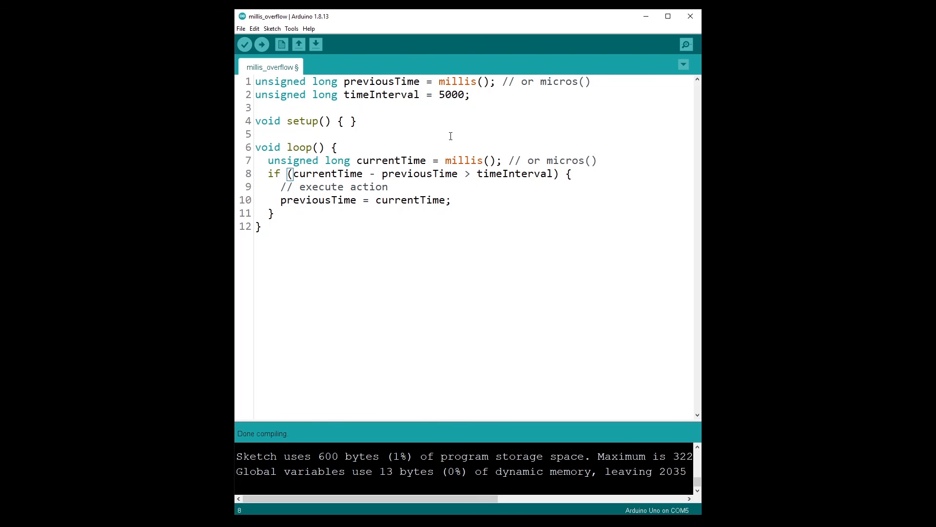